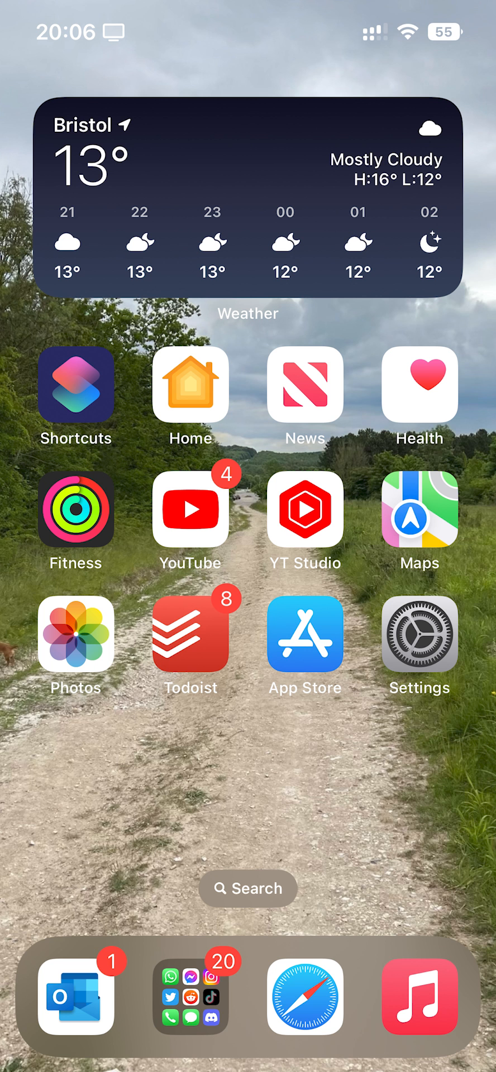
Reach the Accessibility settings from the Home Screen.
{"action": "left_click", "coordinate": [418, 632]}
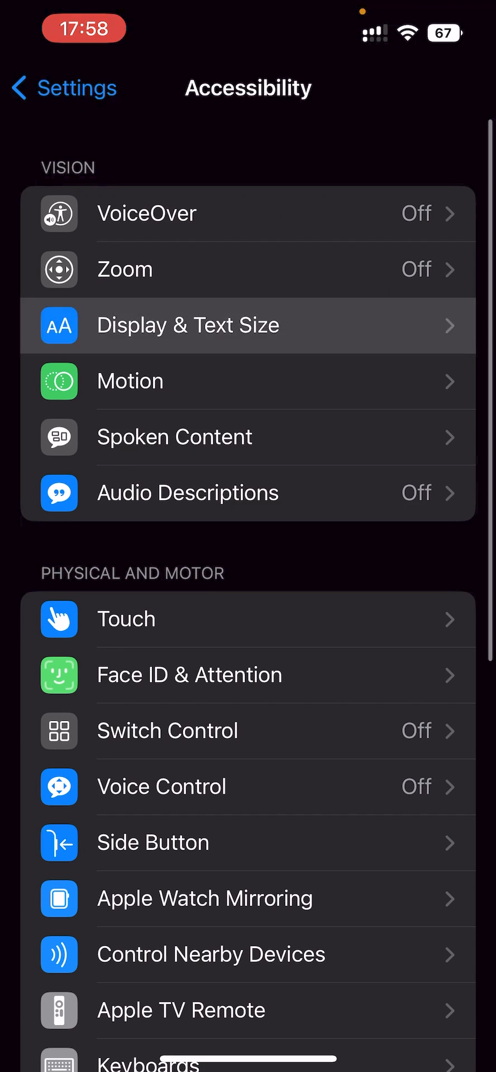
Check in Display & Text Size that Colour Filters is off, then back out to search for Shortcuts.
{"action": "left_click", "coordinate": [248, 325]}
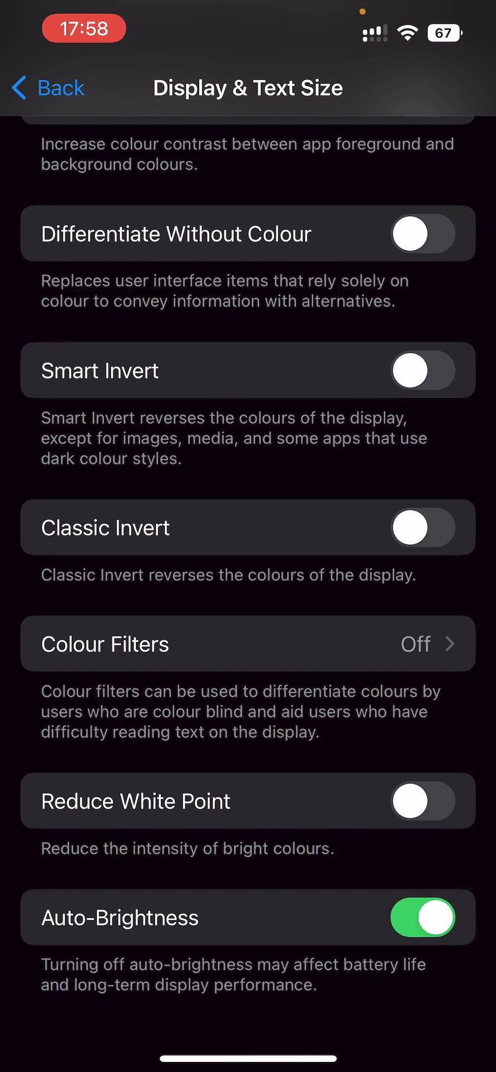
{"action": "left_click", "coordinate": [248, 643]}
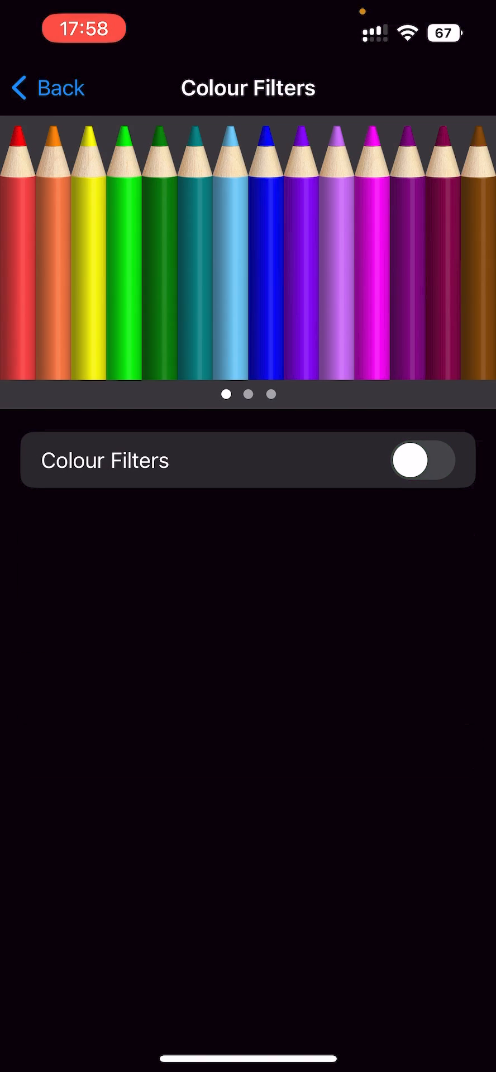
{"action": "left_click", "coordinate": [47, 87]}
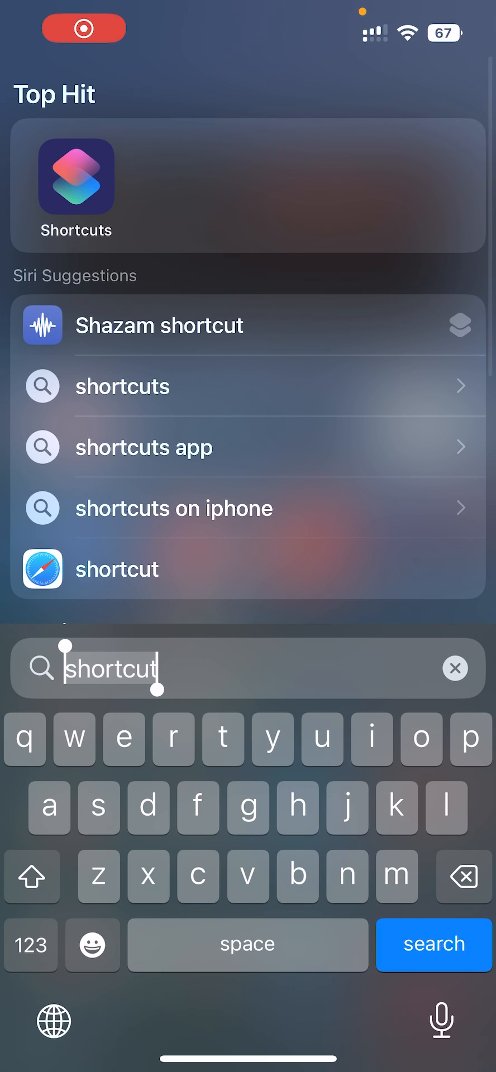
Create a daily 22:30 automation setting Colour Filters and White Point, running without asking.
{"action": "left_click", "coordinate": [76, 176]}
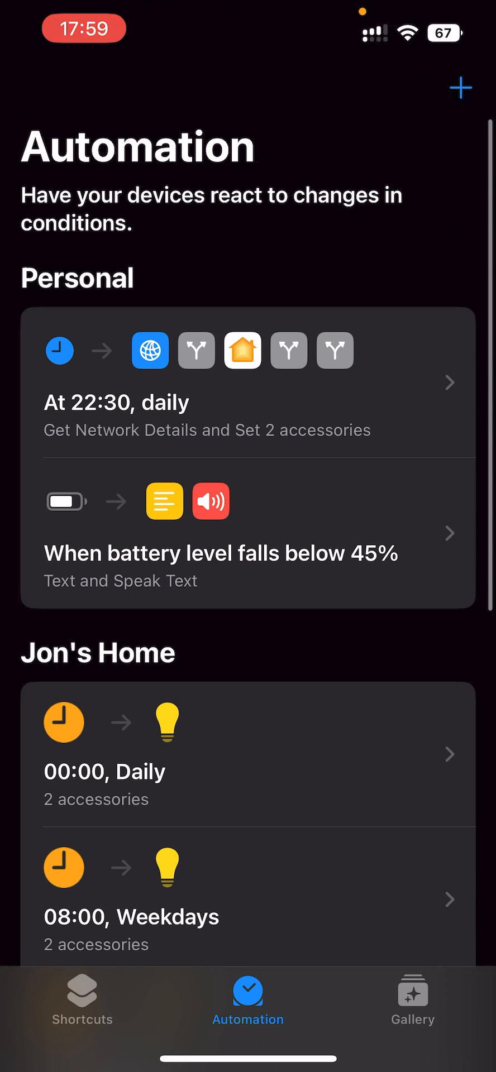
{"action": "left_click", "coordinate": [461, 90]}
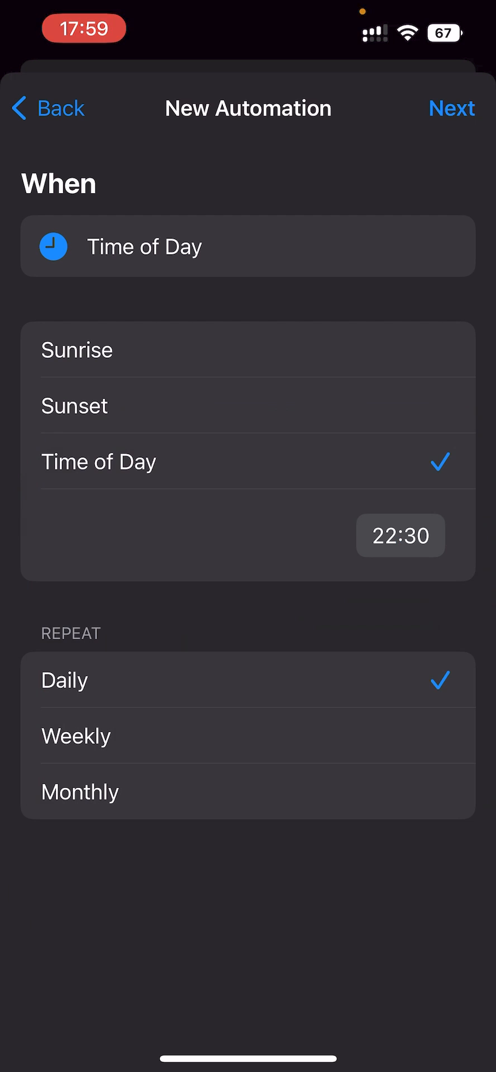
{"action": "left_click", "coordinate": [452, 108]}
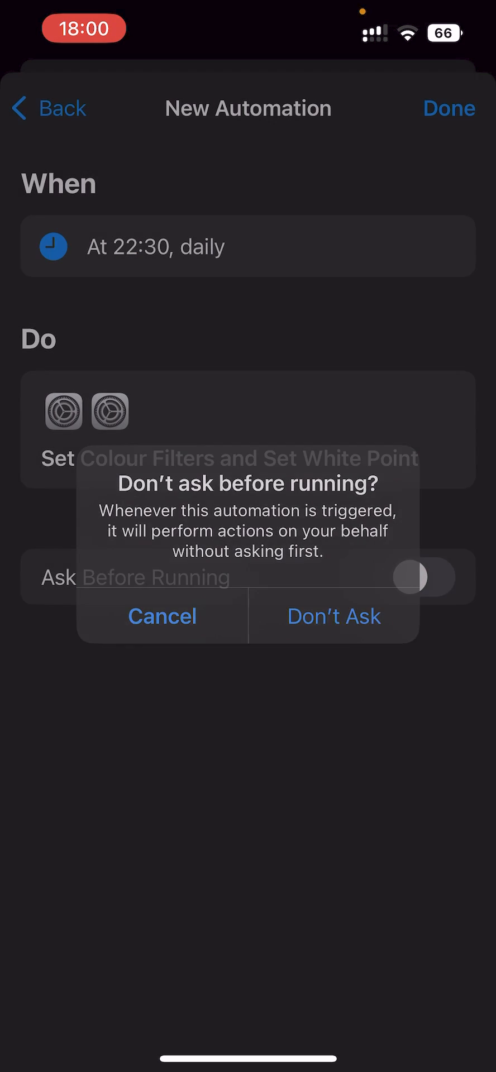
{"action": "left_click", "coordinate": [334, 616]}
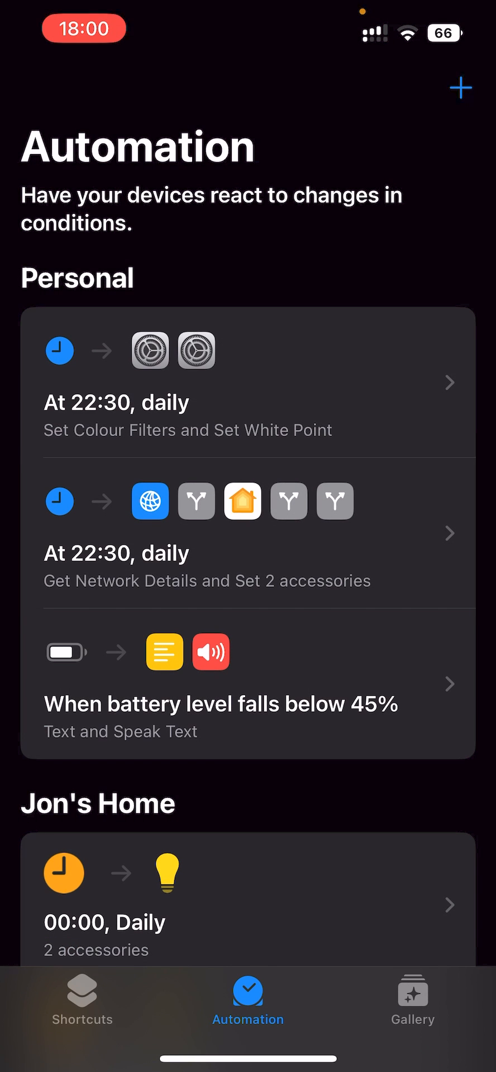
{"action": "left_click", "coordinate": [247, 402]}
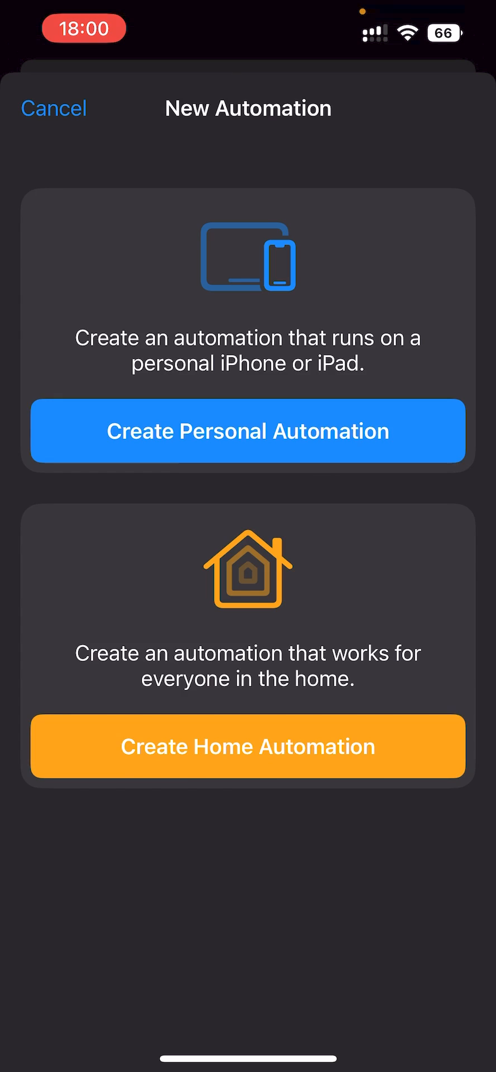
Make the 07:00 White Point and Colour Filters automation a personal one for this iPhone.
{"action": "left_click", "coordinate": [54, 108]}
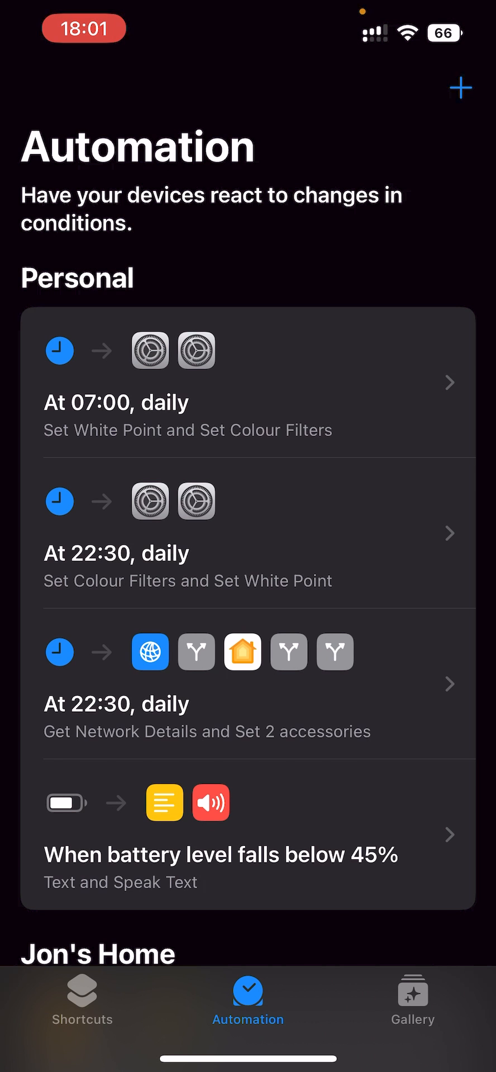
Confirm the 22:30 actions turn filters and White Point on and the 07:00 actions turn them off.
{"action": "left_click", "coordinate": [248, 534]}
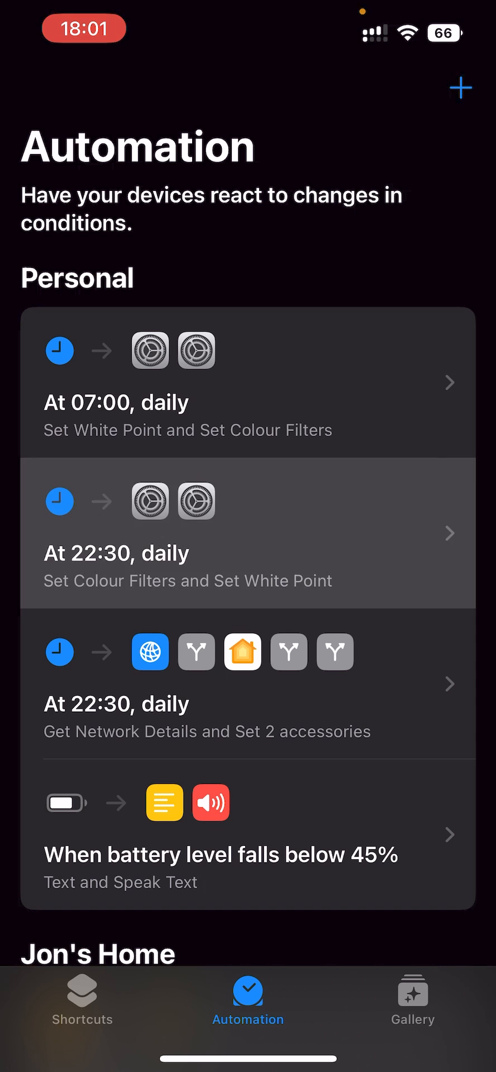
{"action": "left_click", "coordinate": [248, 415]}
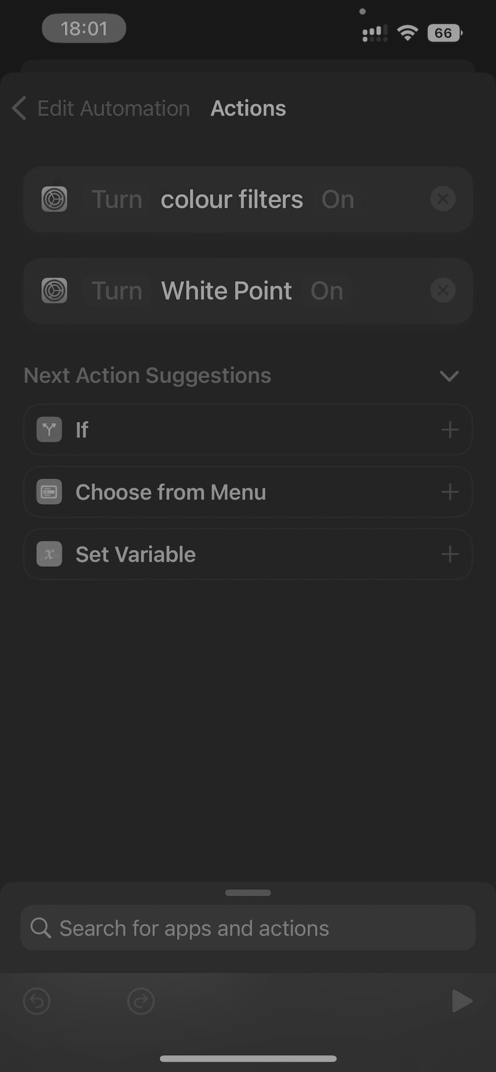
{"action": "left_click", "coordinate": [19, 108]}
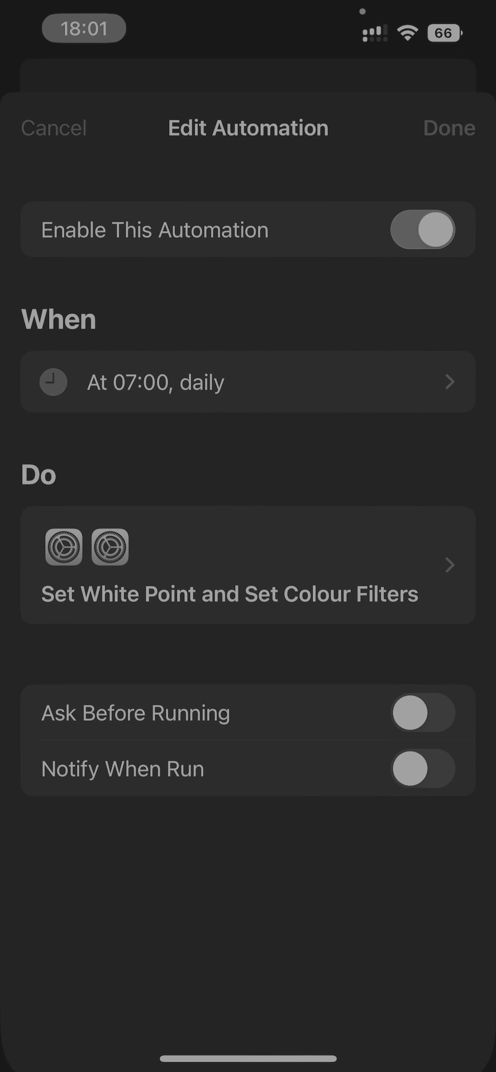
{"action": "left_click", "coordinate": [248, 566]}
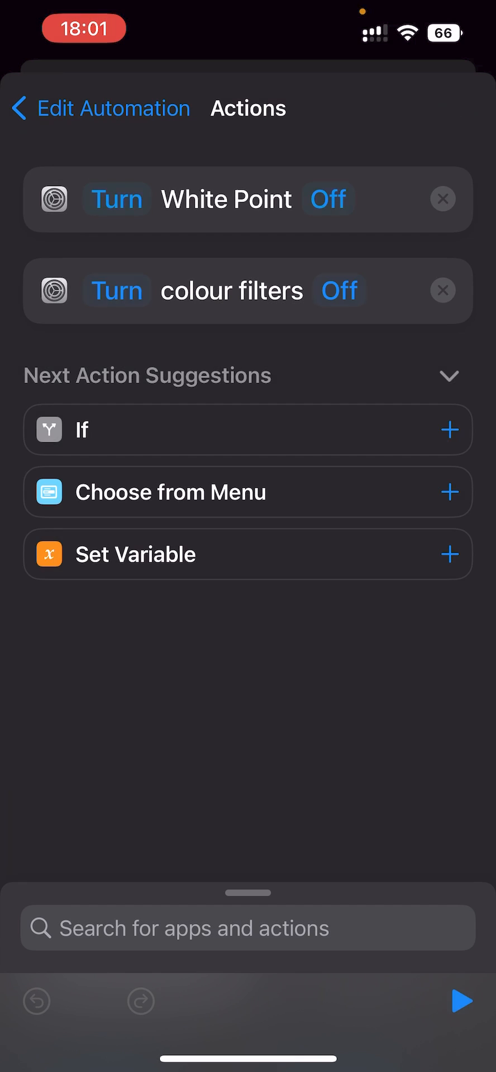